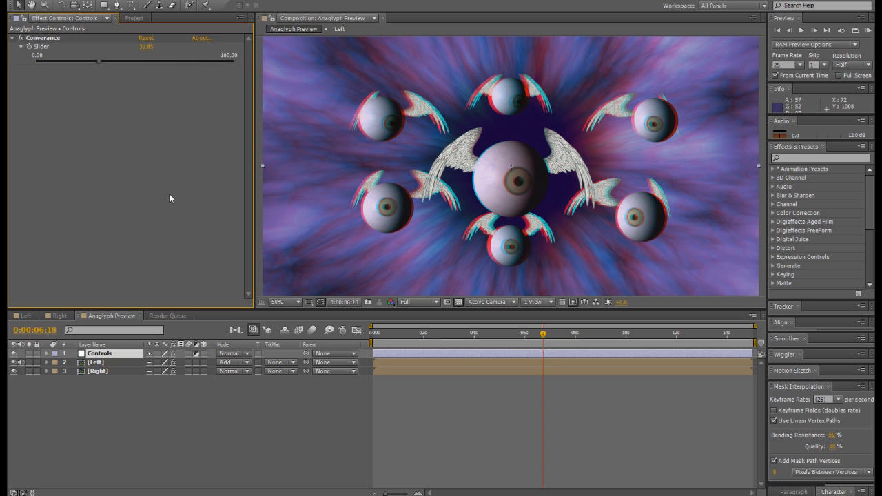
mouse_move(99, 63)
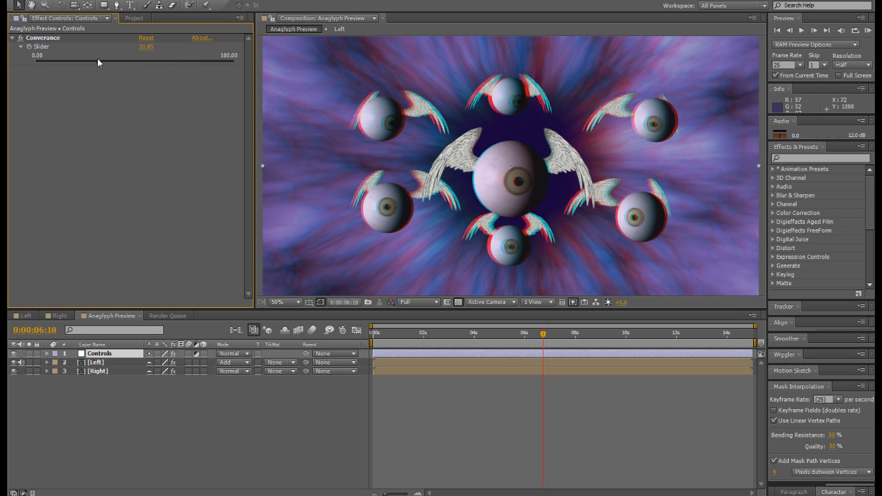
mouse_move(101, 65)
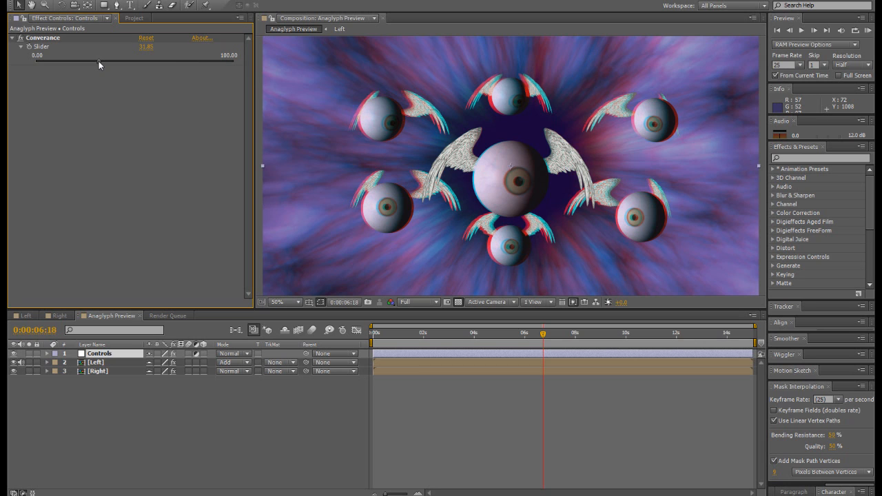
Step: Drag the Controls layer's Converance slider down from 31.81 to about 26 (25.59)
left_click_drag(100, 66, 97, 66)
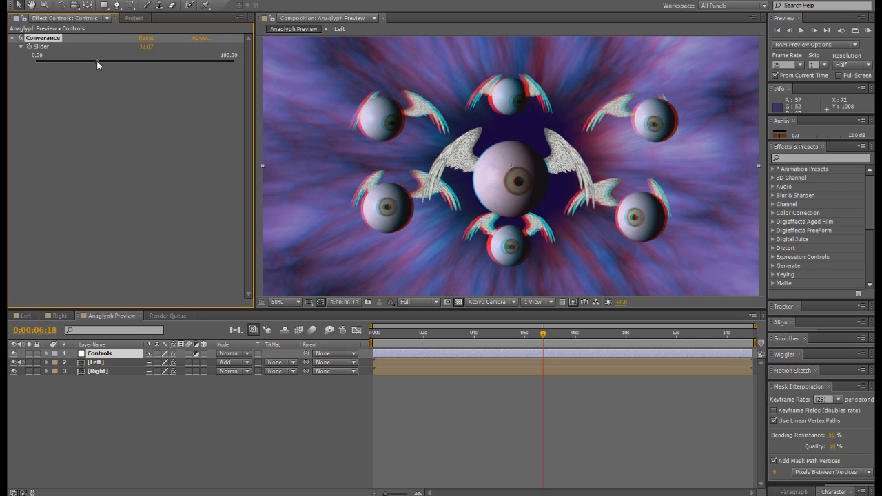
left_click_drag(98, 64, 92, 64)
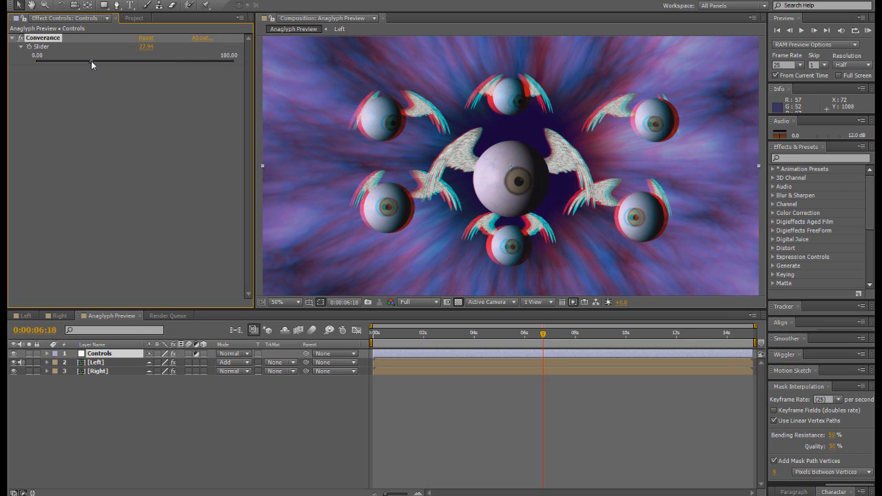
left_click_drag(93, 64, 88, 65)
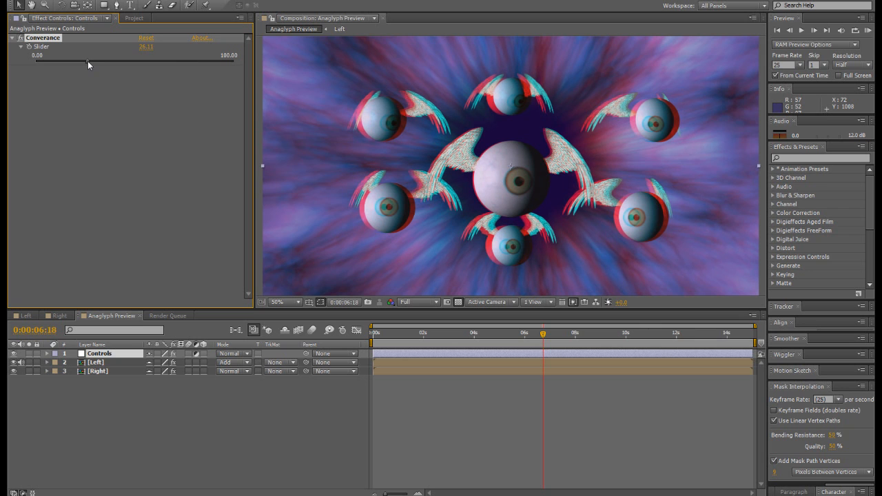
left_click_drag(89, 61, 88, 62)
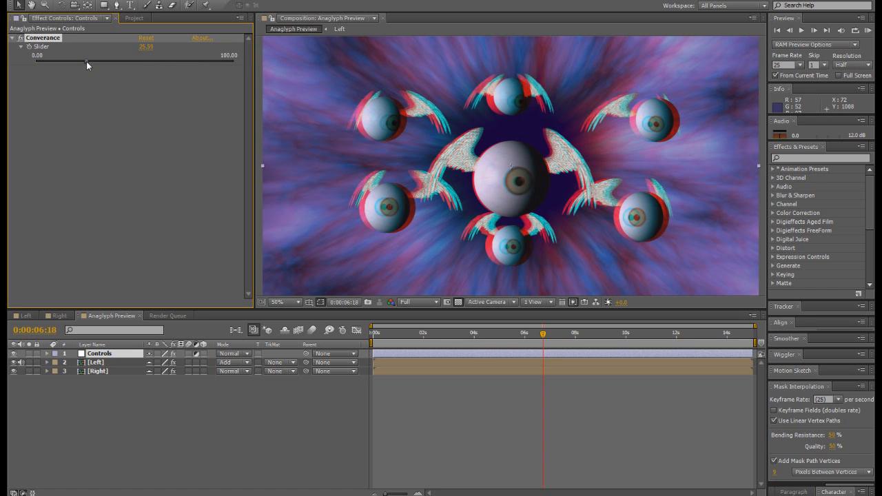
Step: Raise Converance from about 26 to about 40 so the outer eyeballs align
left_click_drag(83, 60, 92, 60)
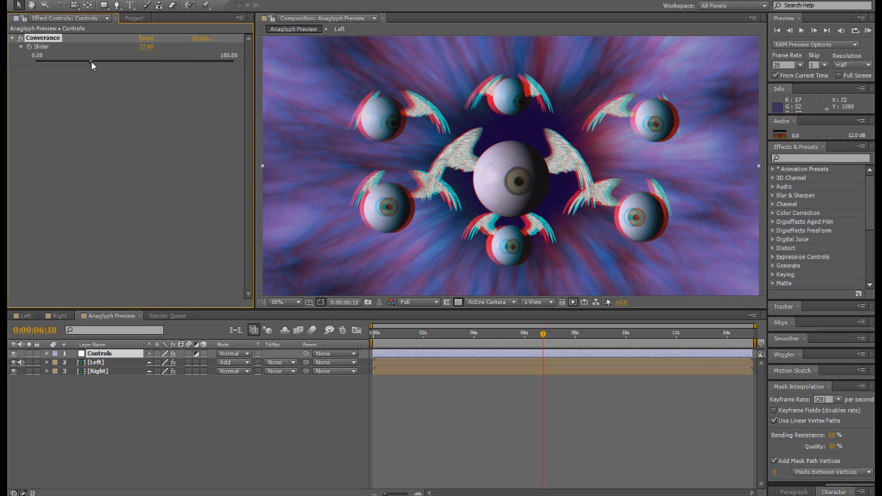
left_click_drag(92, 61, 100, 61)
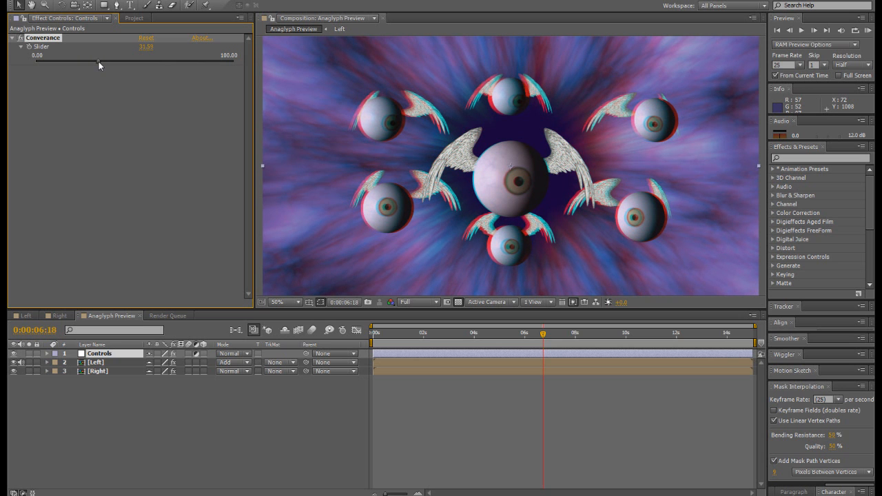
left_click_drag(100, 61, 103, 60)
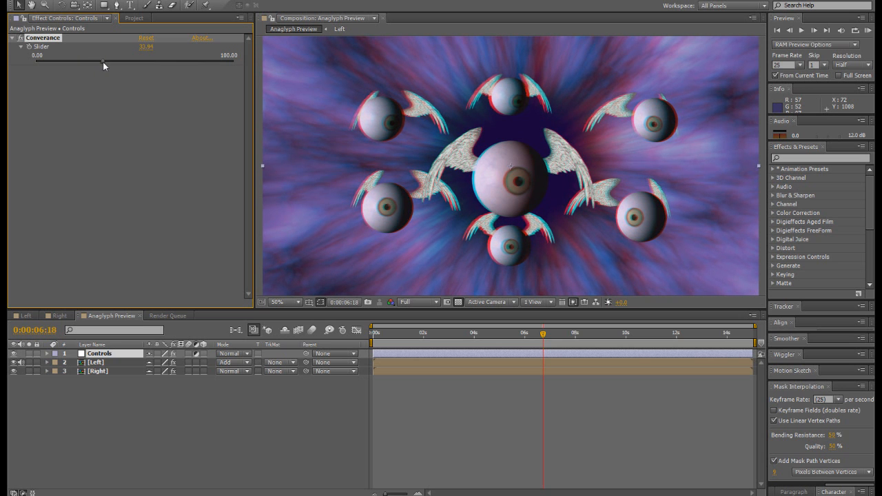
left_click_drag(103, 66, 110, 65)
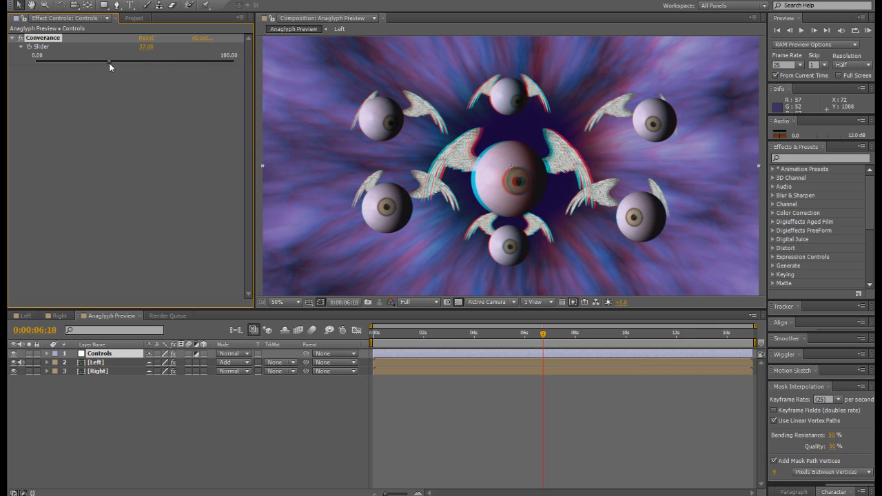
left_click_drag(109, 67, 117, 67)
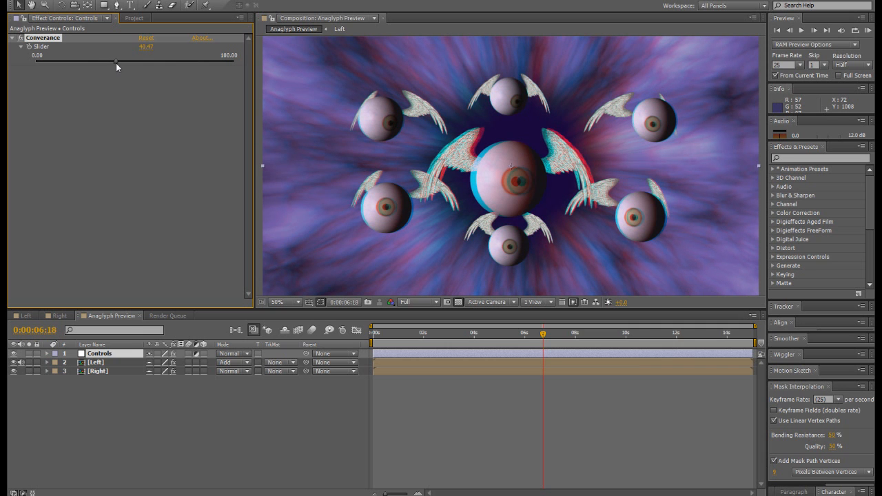
left_click_drag(117, 62, 119, 62)
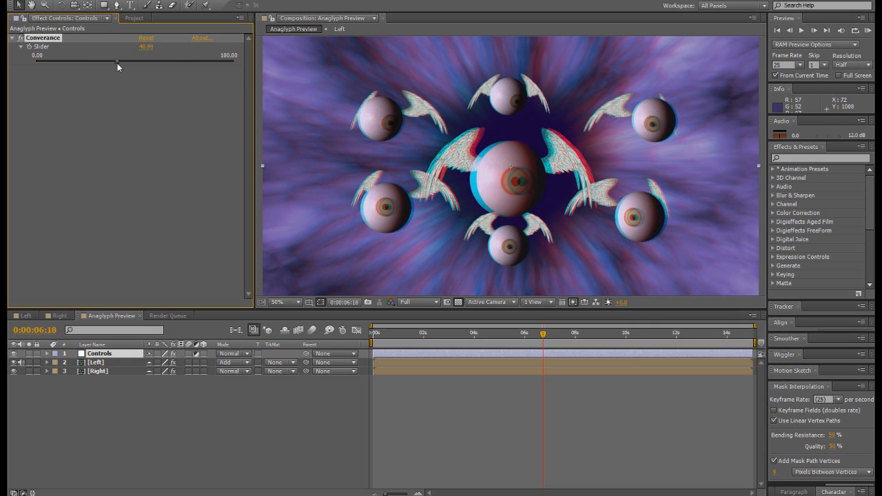
Step: Fine-tune Converance around 38, then bring Convergence down to settle at 17.60
left_click_drag(122, 67, 115, 66)
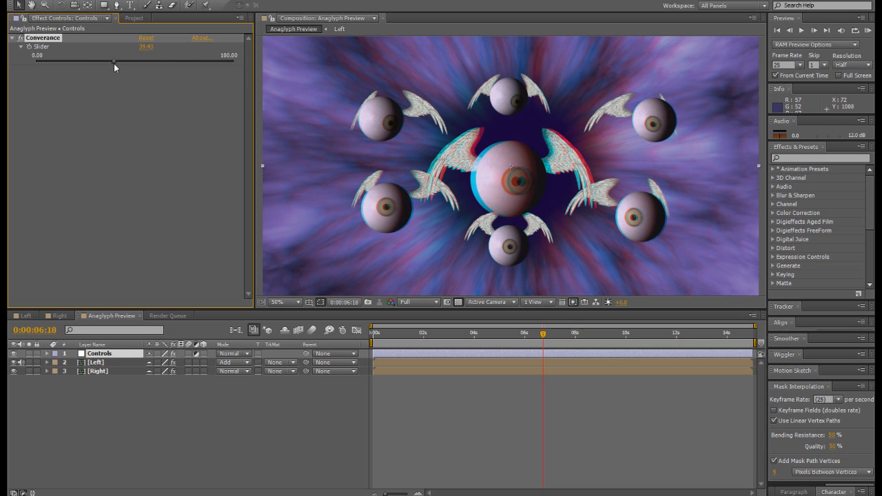
left_click_drag(116, 62, 111, 62)
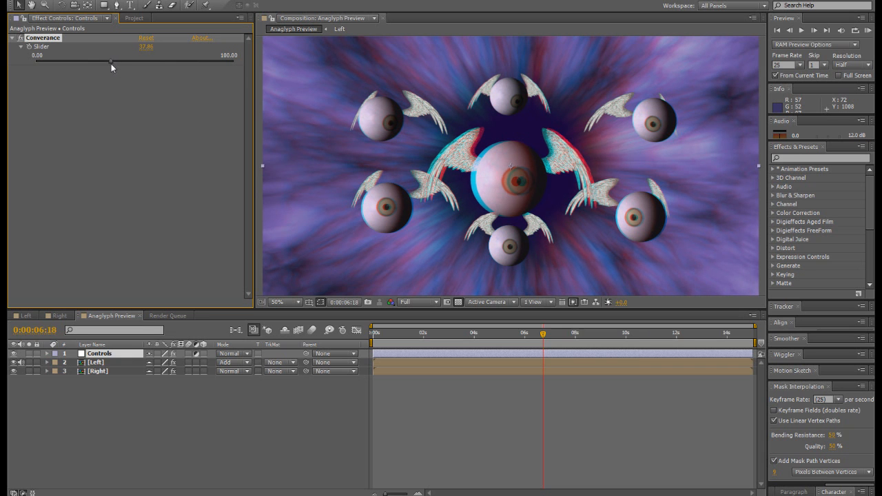
left_click_drag(111, 61, 107, 61)
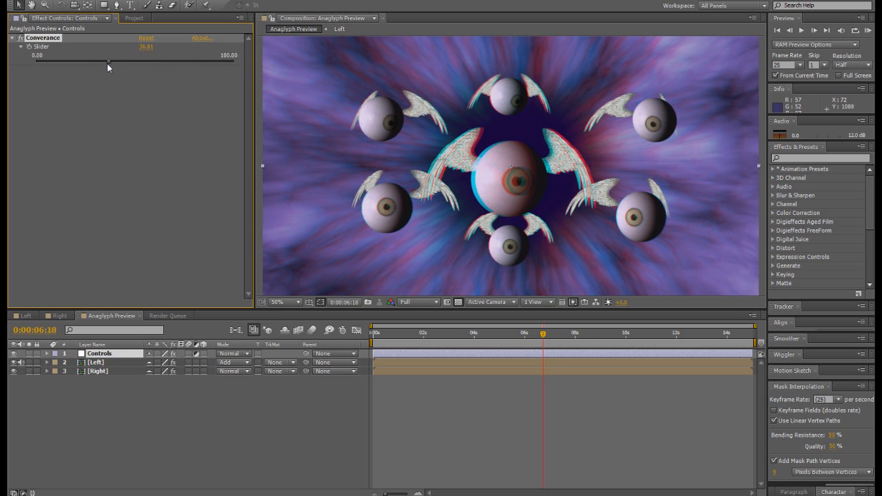
left_click_drag(109, 67, 114, 67)
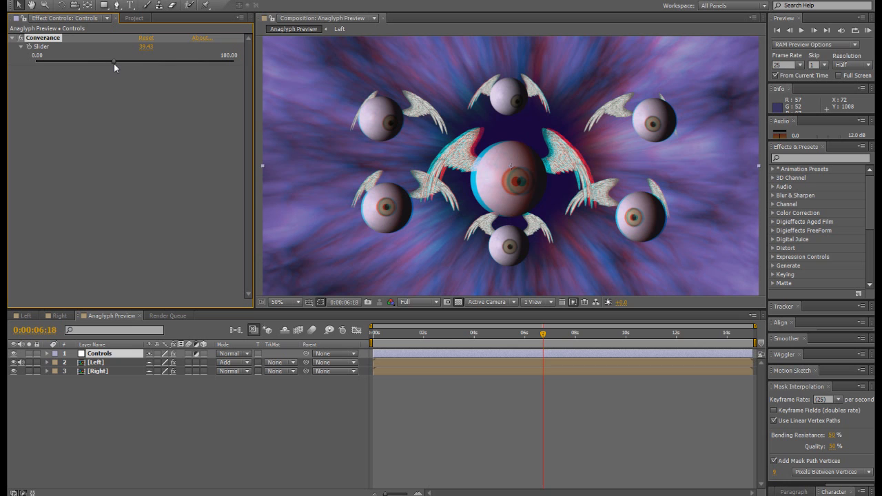
left_click_drag(115, 61, 116, 61)
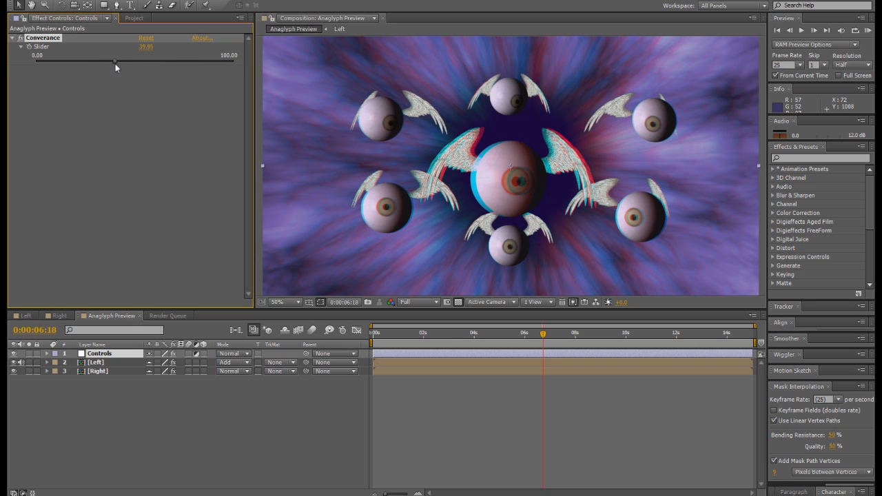
left_click_drag(115, 61, 111, 61)
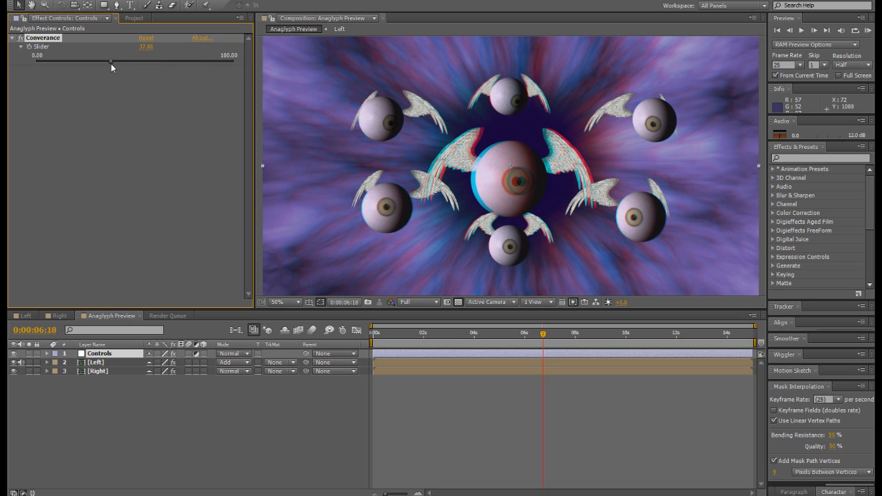
left_click_drag(110, 68, 114, 67)
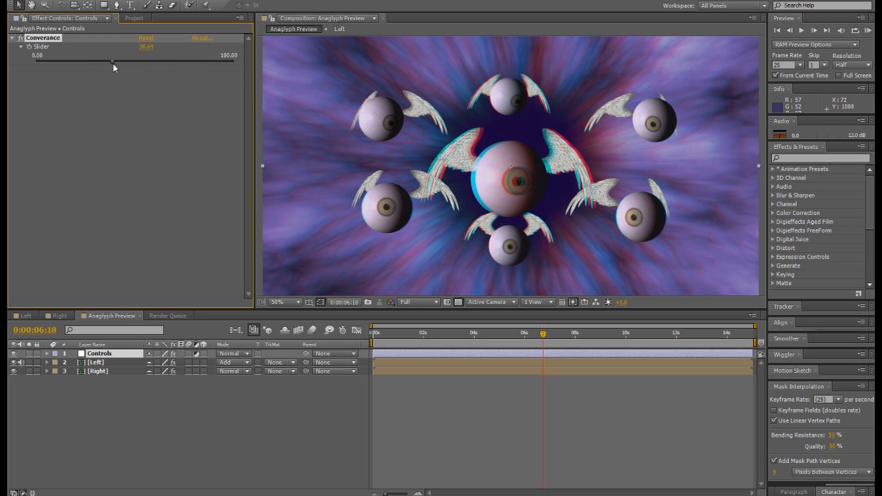
left_click_drag(114, 67, 109, 68)
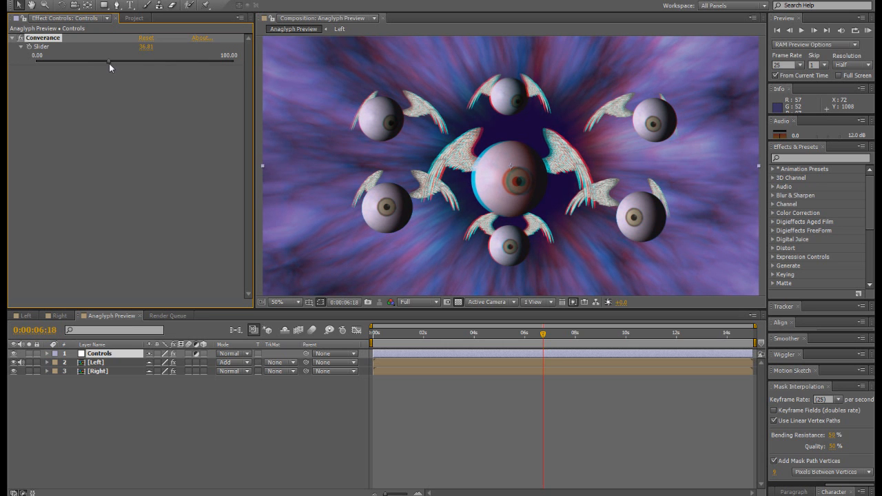
left_click_drag(93, 60, 95, 60)
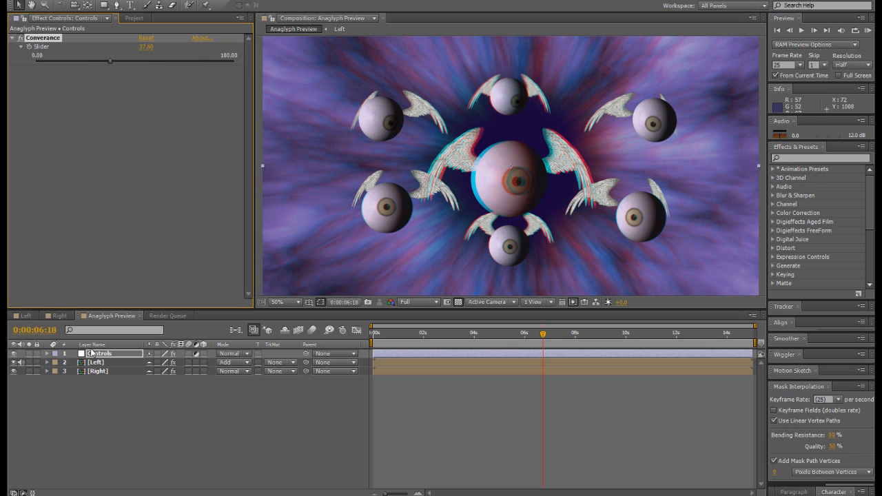
Step: Check the Right comp, return to Anaglyph Preview, then bring up the Project panel's item list
left_click(96, 362)
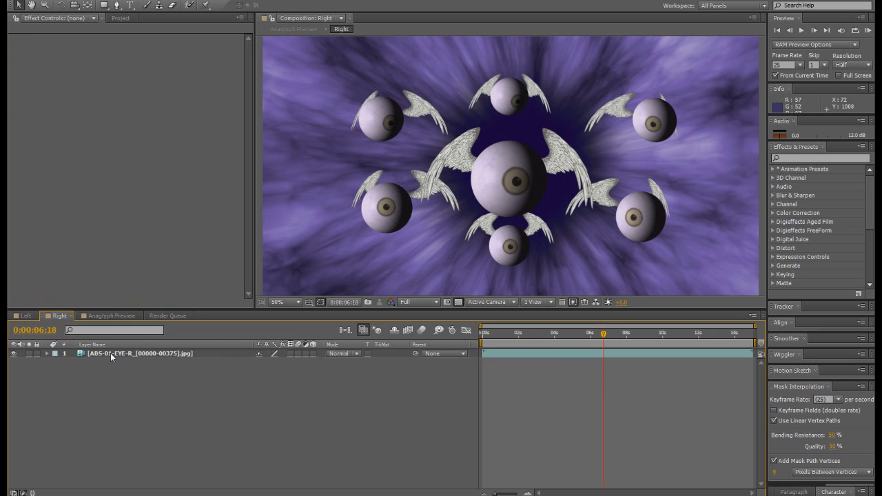
left_click(110, 316)
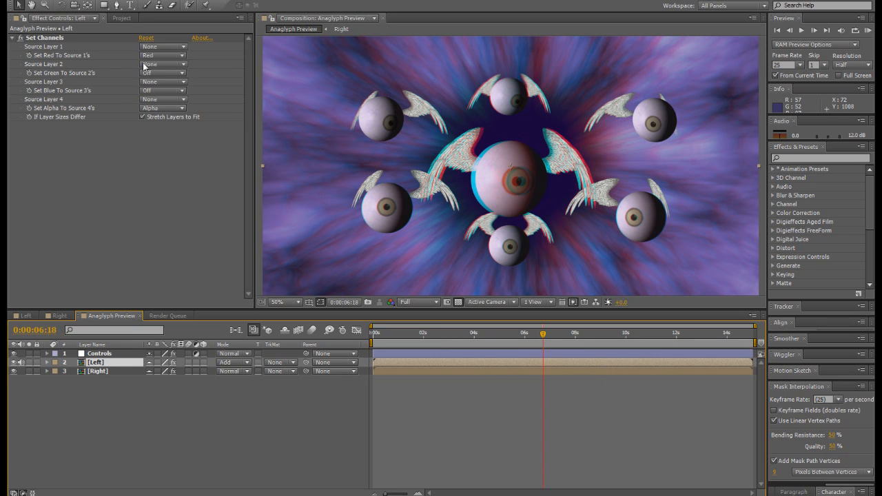
left_click(122, 18)
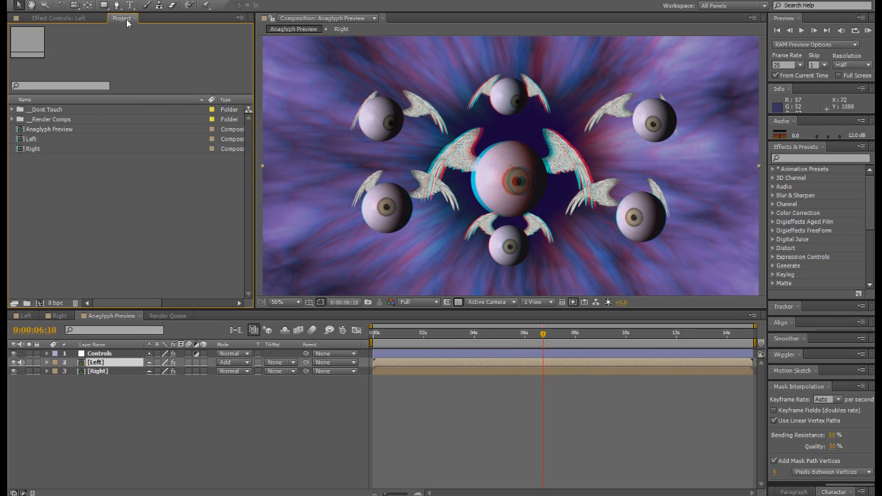
Step: Expand __Render Comps and its Side by Side folder to list four comps
left_click(13, 119)
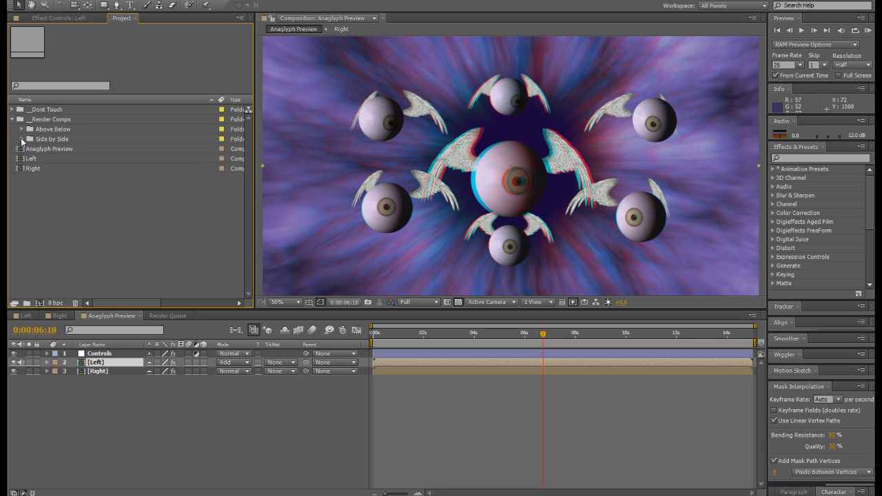
left_click(20, 139)
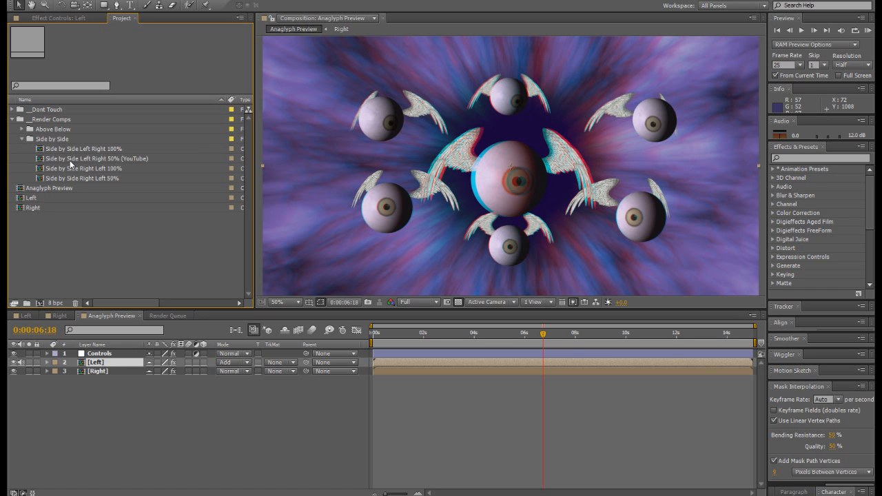
mouse_move(113, 167)
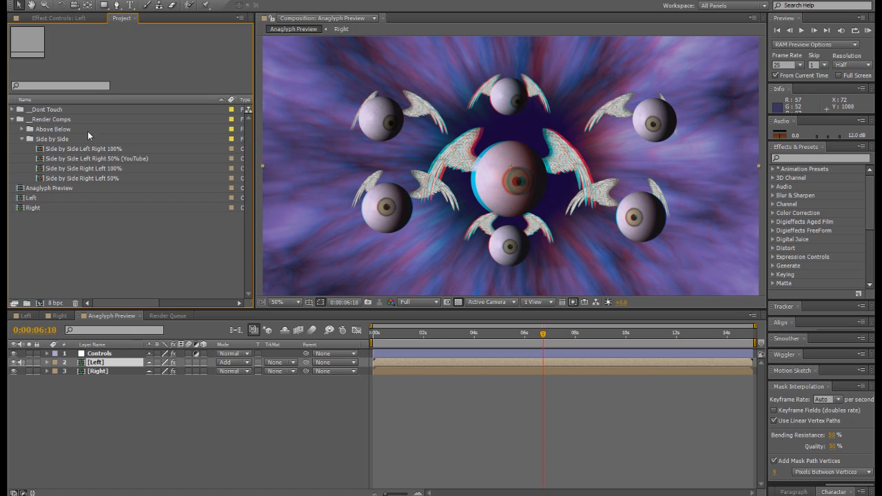
mouse_move(88, 160)
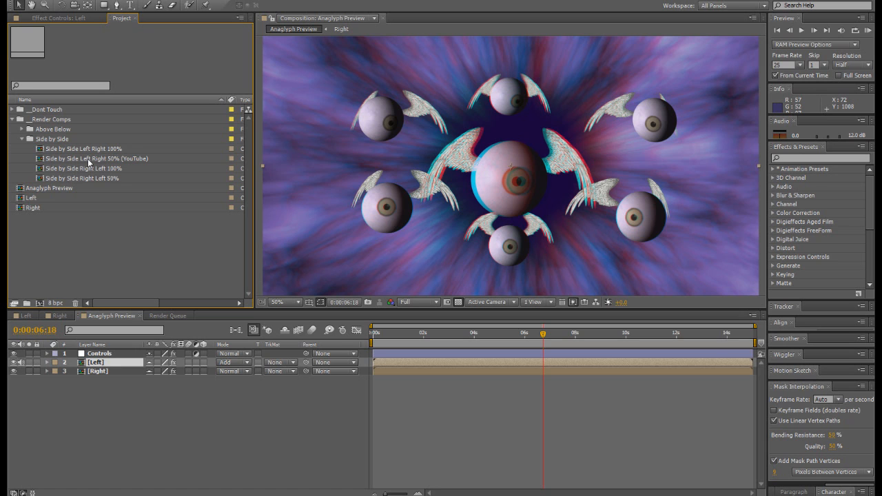
mouse_move(134, 164)
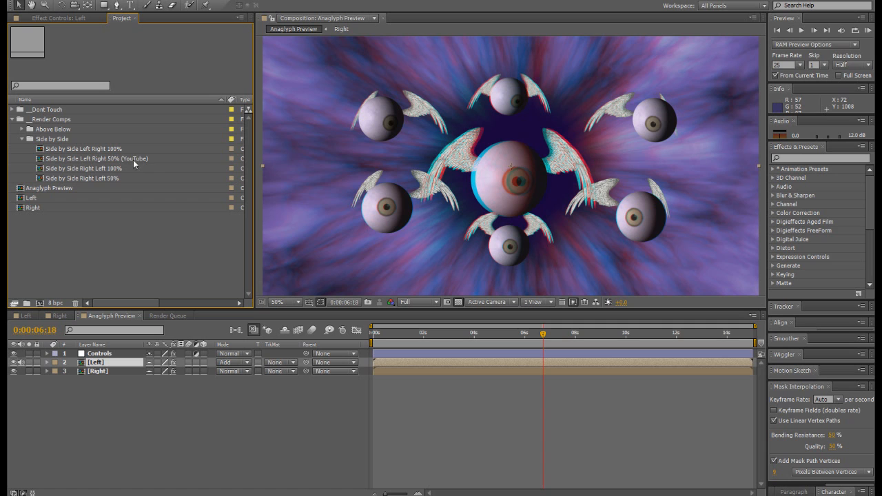
mouse_move(83, 165)
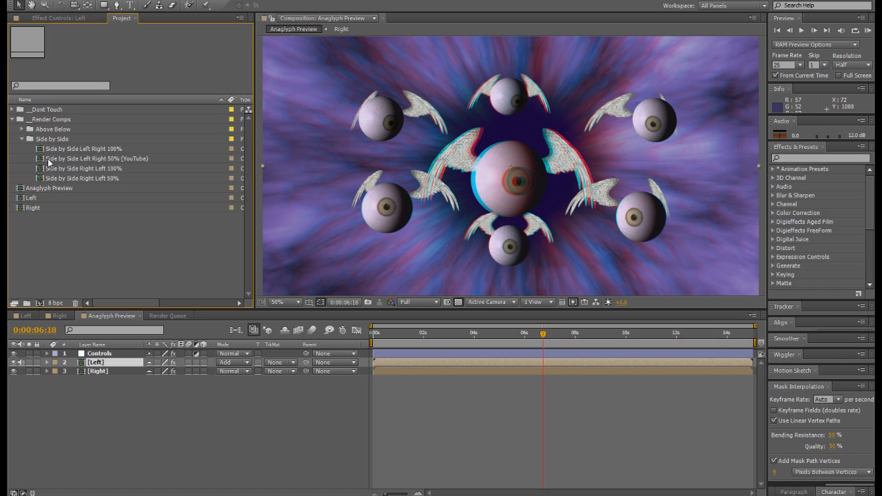
Step: Open Side by Side Left Right 50% (YouTube) at about 3s, then expand Above Below
double_click(97, 158)
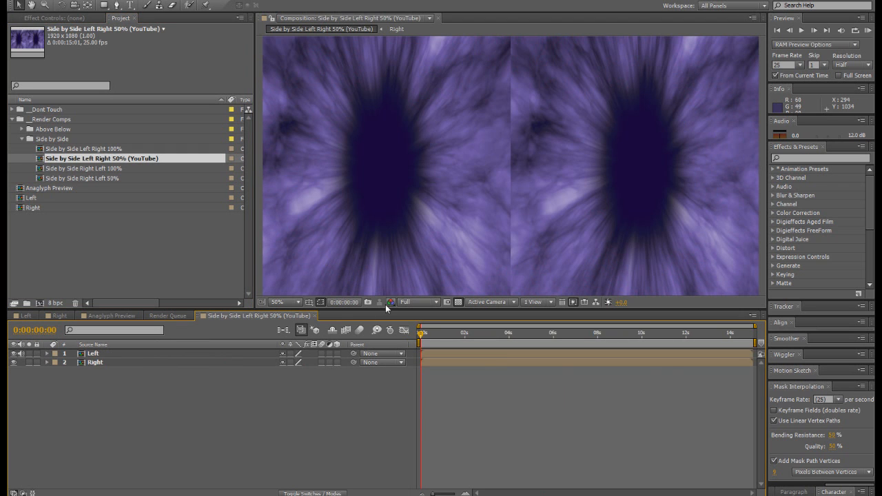
left_click(453, 333)
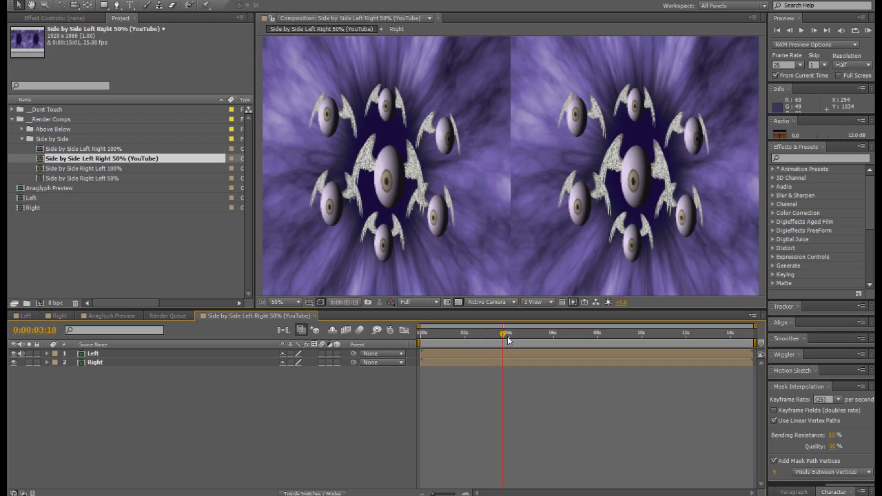
left_click_drag(504, 332, 508, 333)
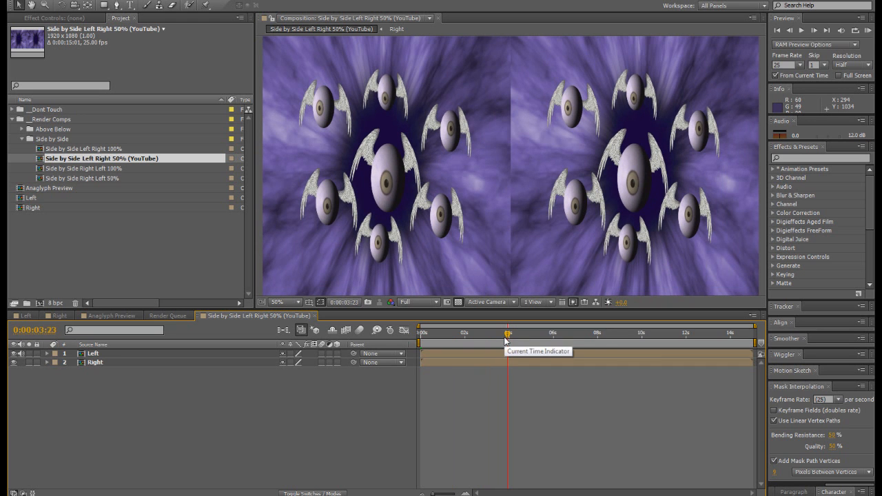
mouse_move(267, 353)
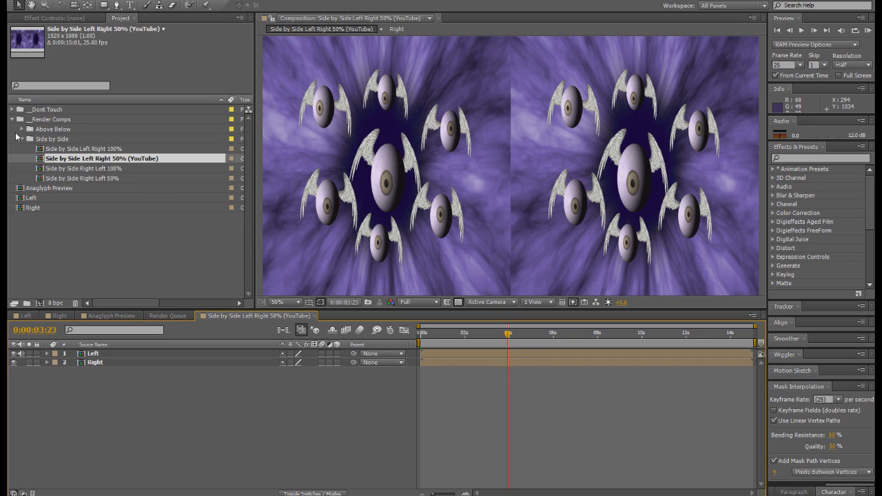
left_click(22, 129)
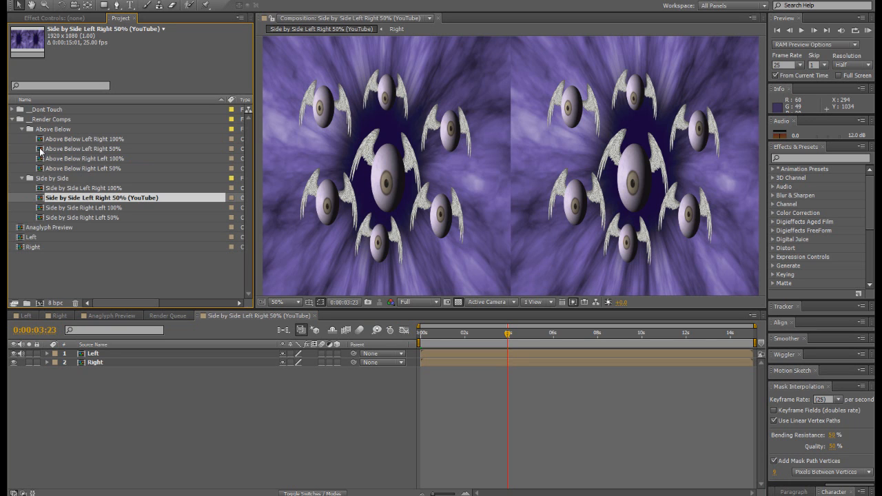
Step: Open Above Below Left Right 50% and move to about 2 seconds to show eyeballs
double_click(86, 148)
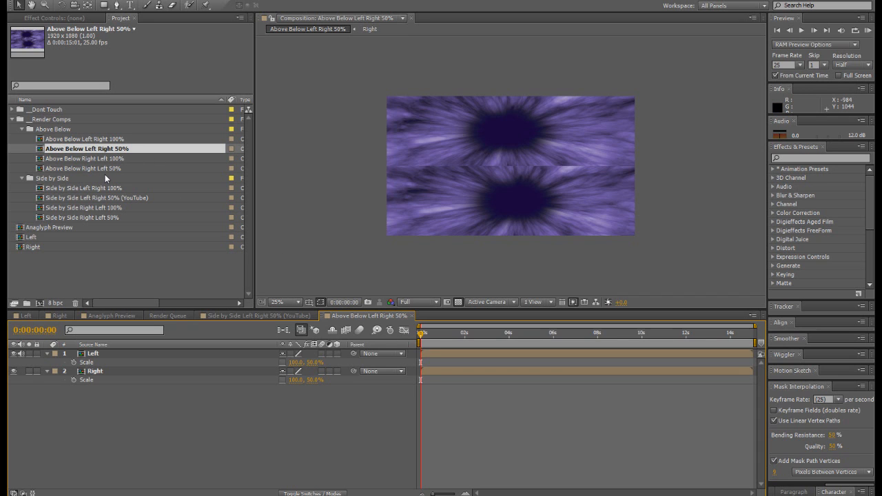
left_click(446, 333)
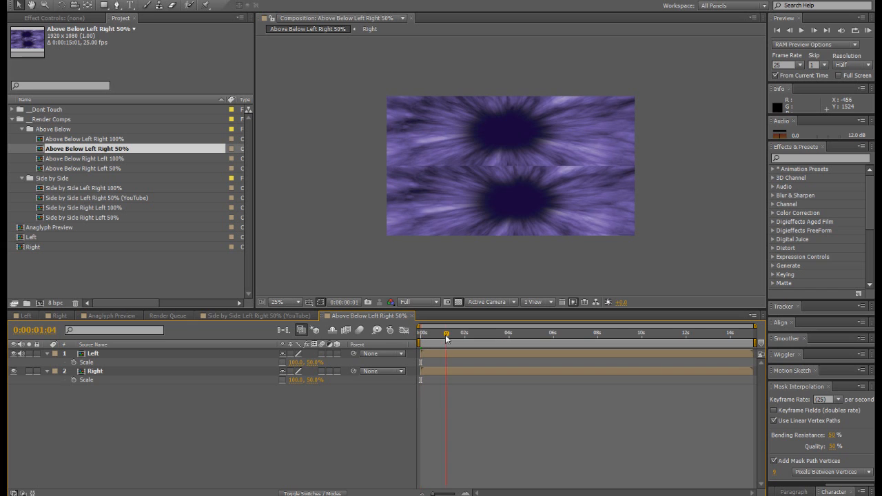
left_click(481, 334)
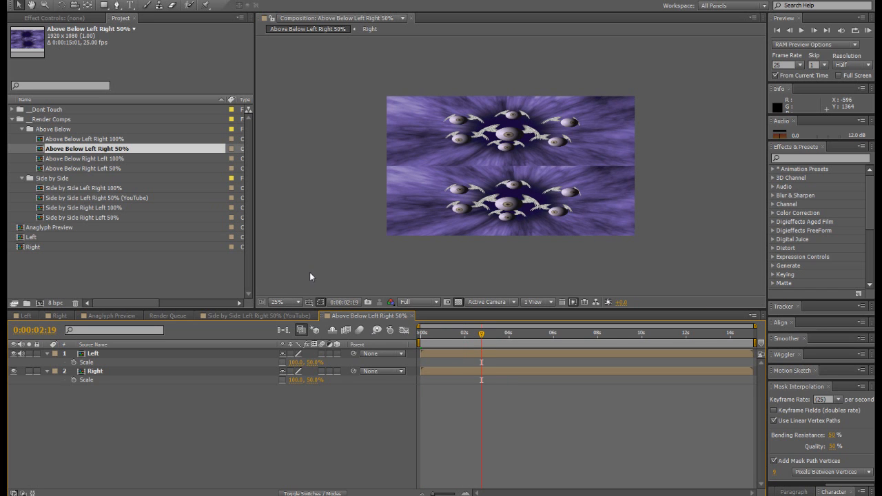
mouse_move(195, 255)
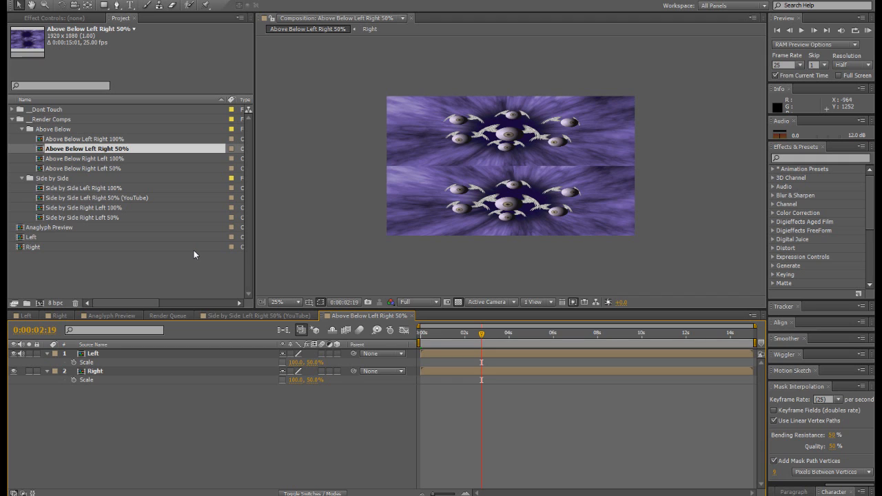